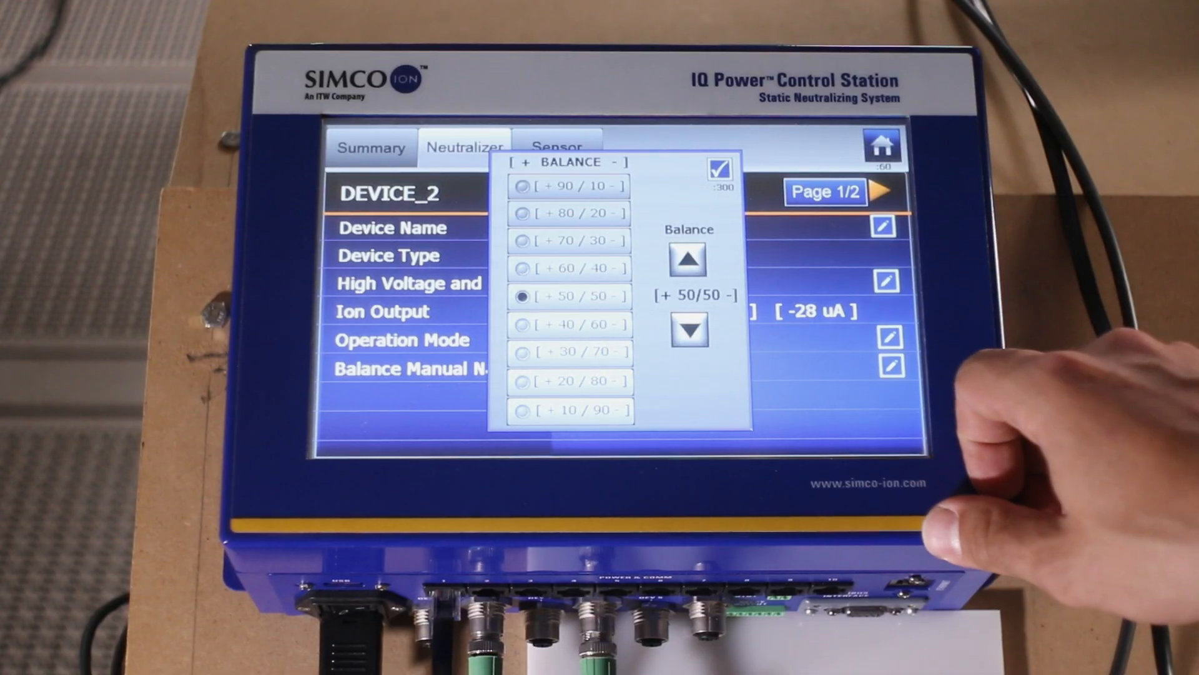
# Lower the blower balance two steps from +50/50 to +49/51
pyautogui.click(688, 330)
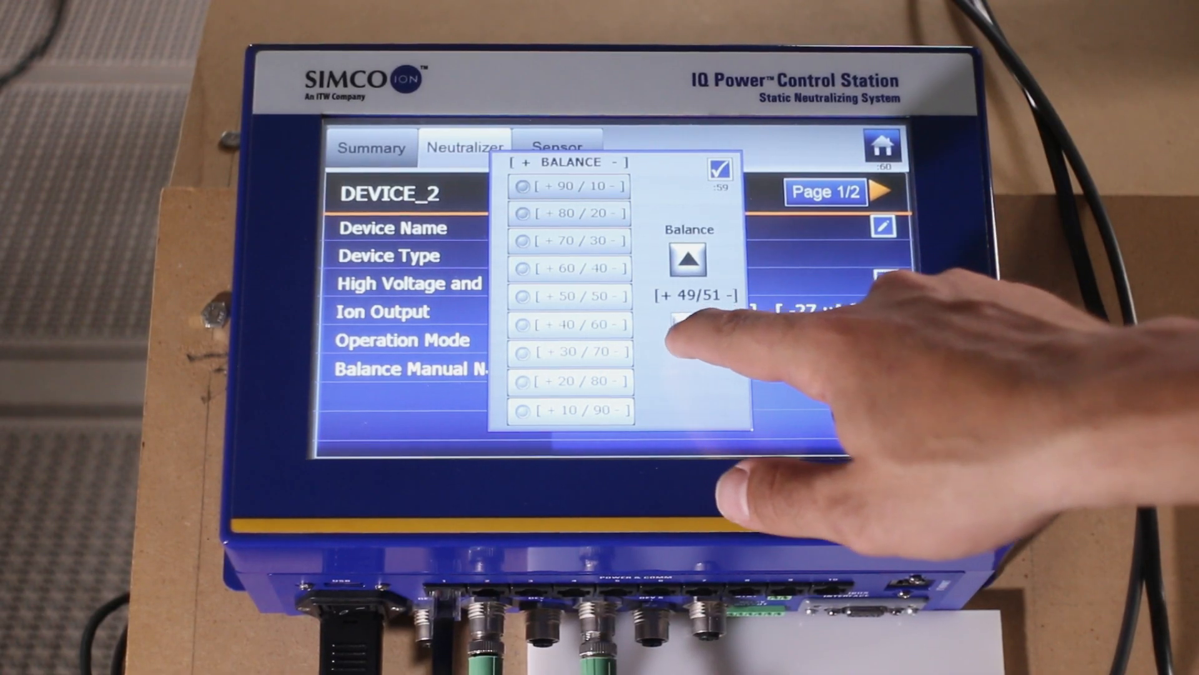
pyautogui.click(689, 330)
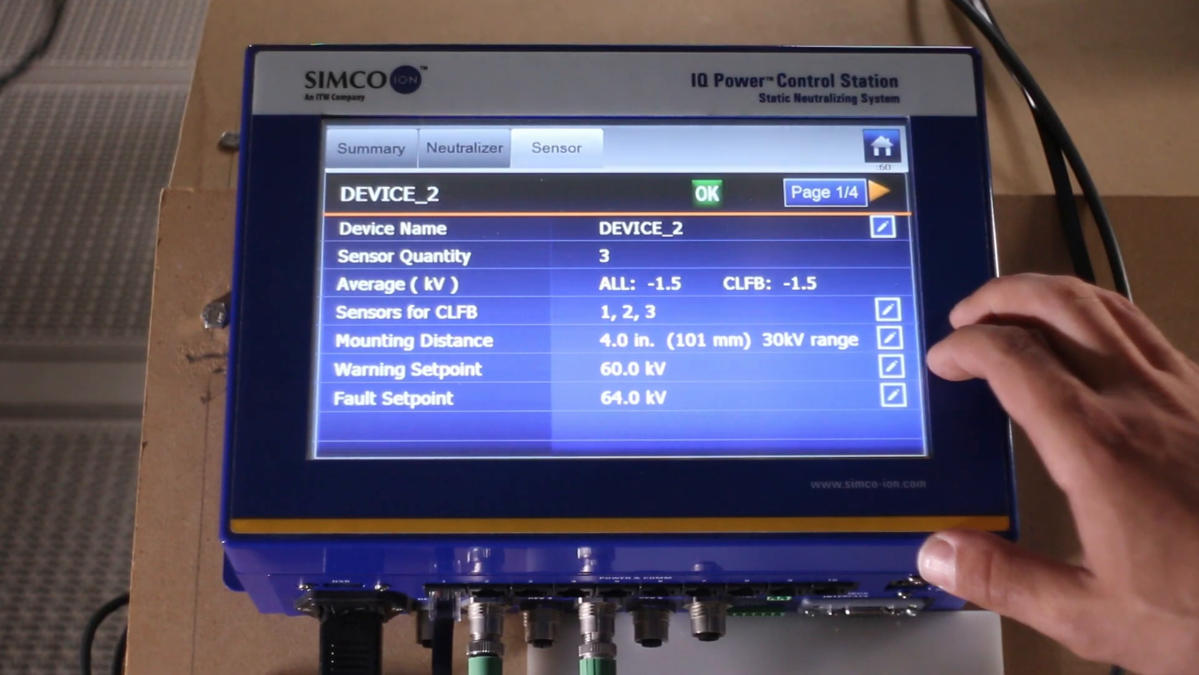
# View the three Web Voltage Sensor readings, then go back to the Neutralizer tab
pyautogui.click(888, 191)
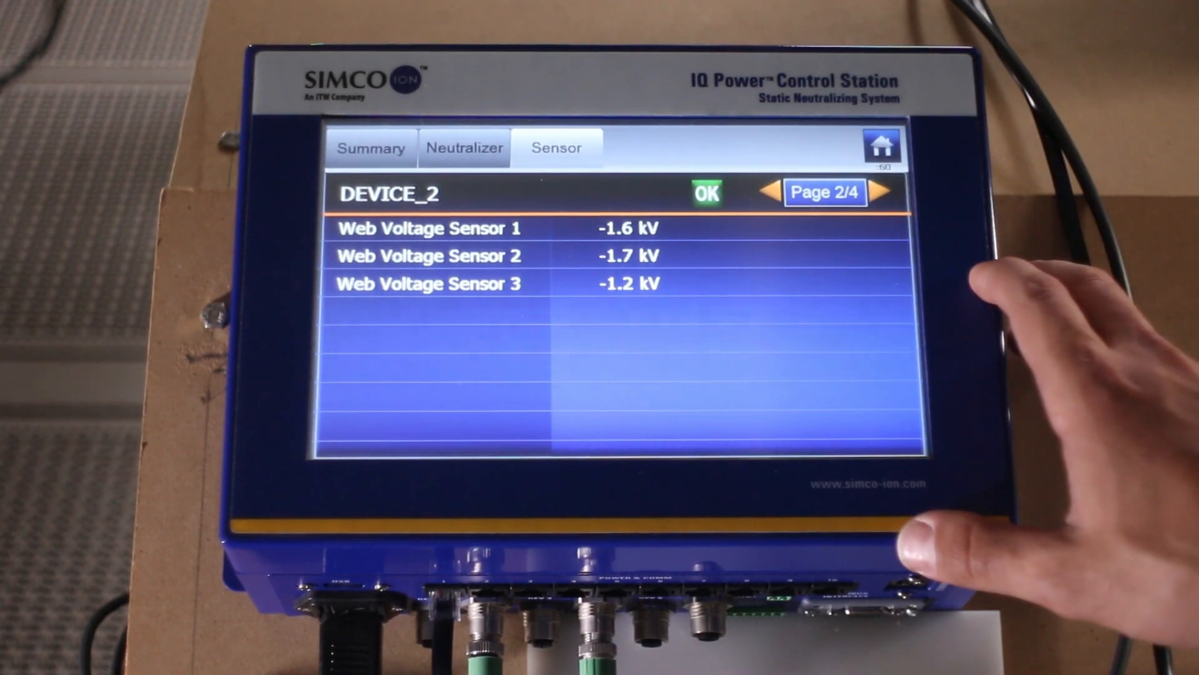
pyautogui.click(464, 146)
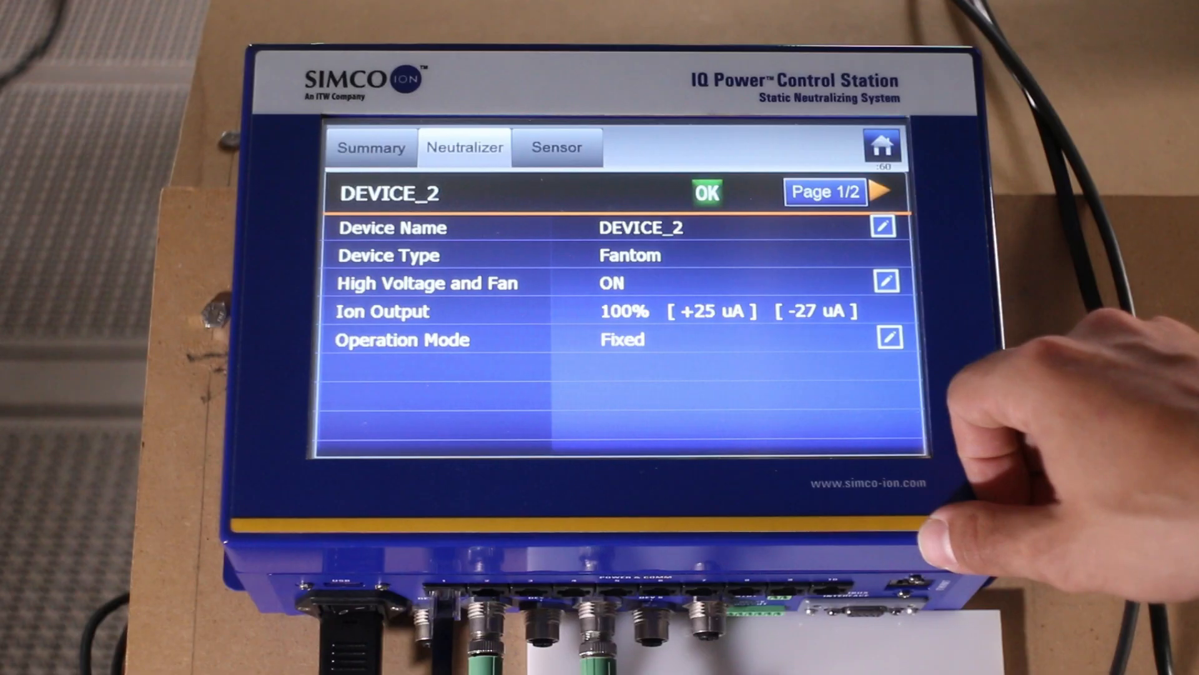
# Open DEVICE_2's Balance Manual popup, showing +50/50
pyautogui.click(887, 337)
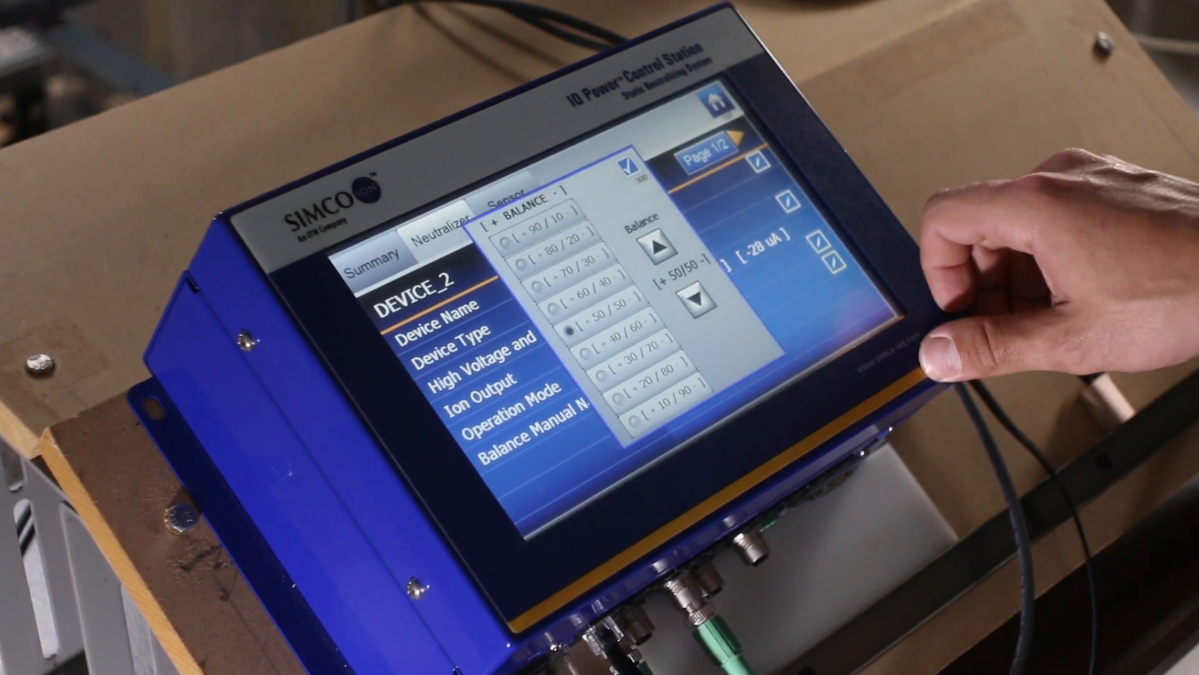
# Close the Balance popup and switch DEVICE_2's operation mode to CLFB
pyautogui.click(695, 302)
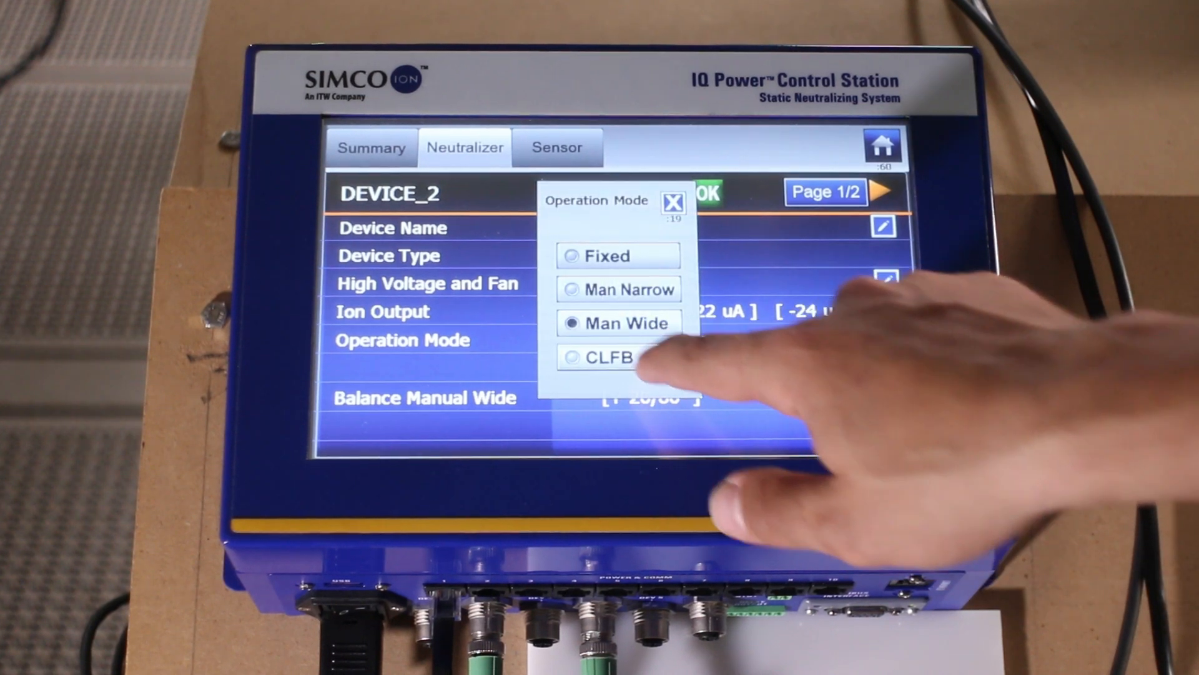
pyautogui.click(604, 358)
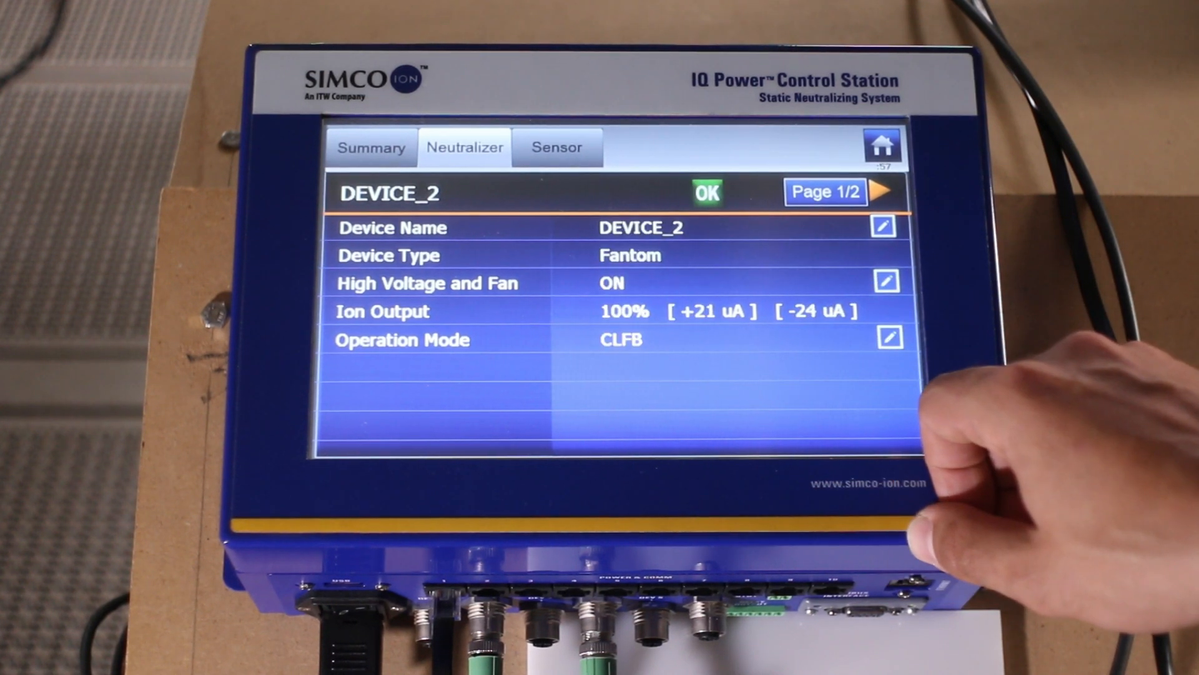